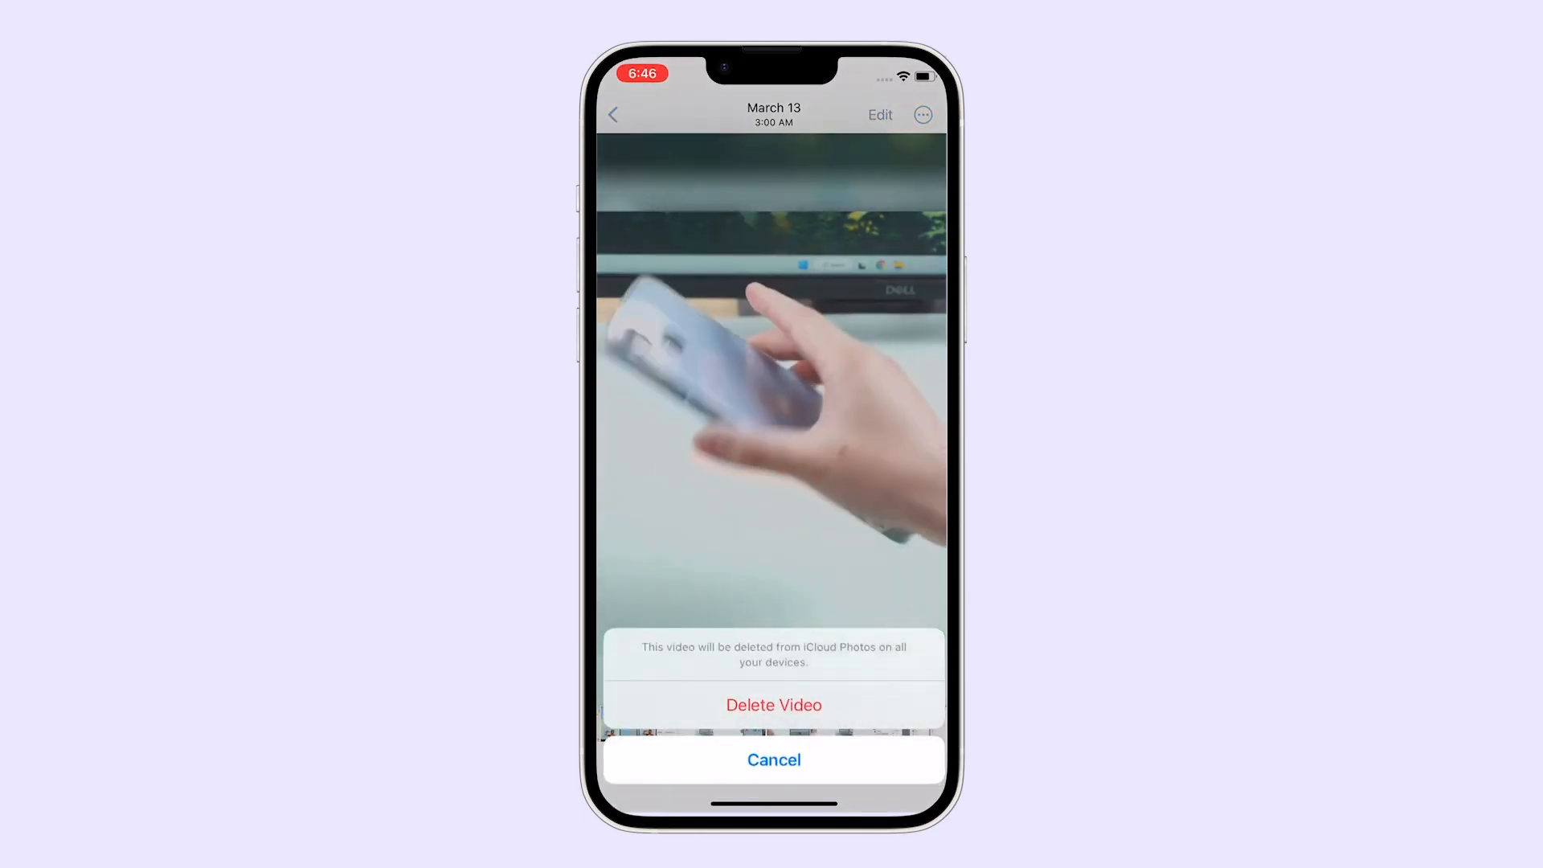
# Delete the hand-holding-phone video from iOS Photos and switch to UnicTool iFindit
pyautogui.click(773, 759)
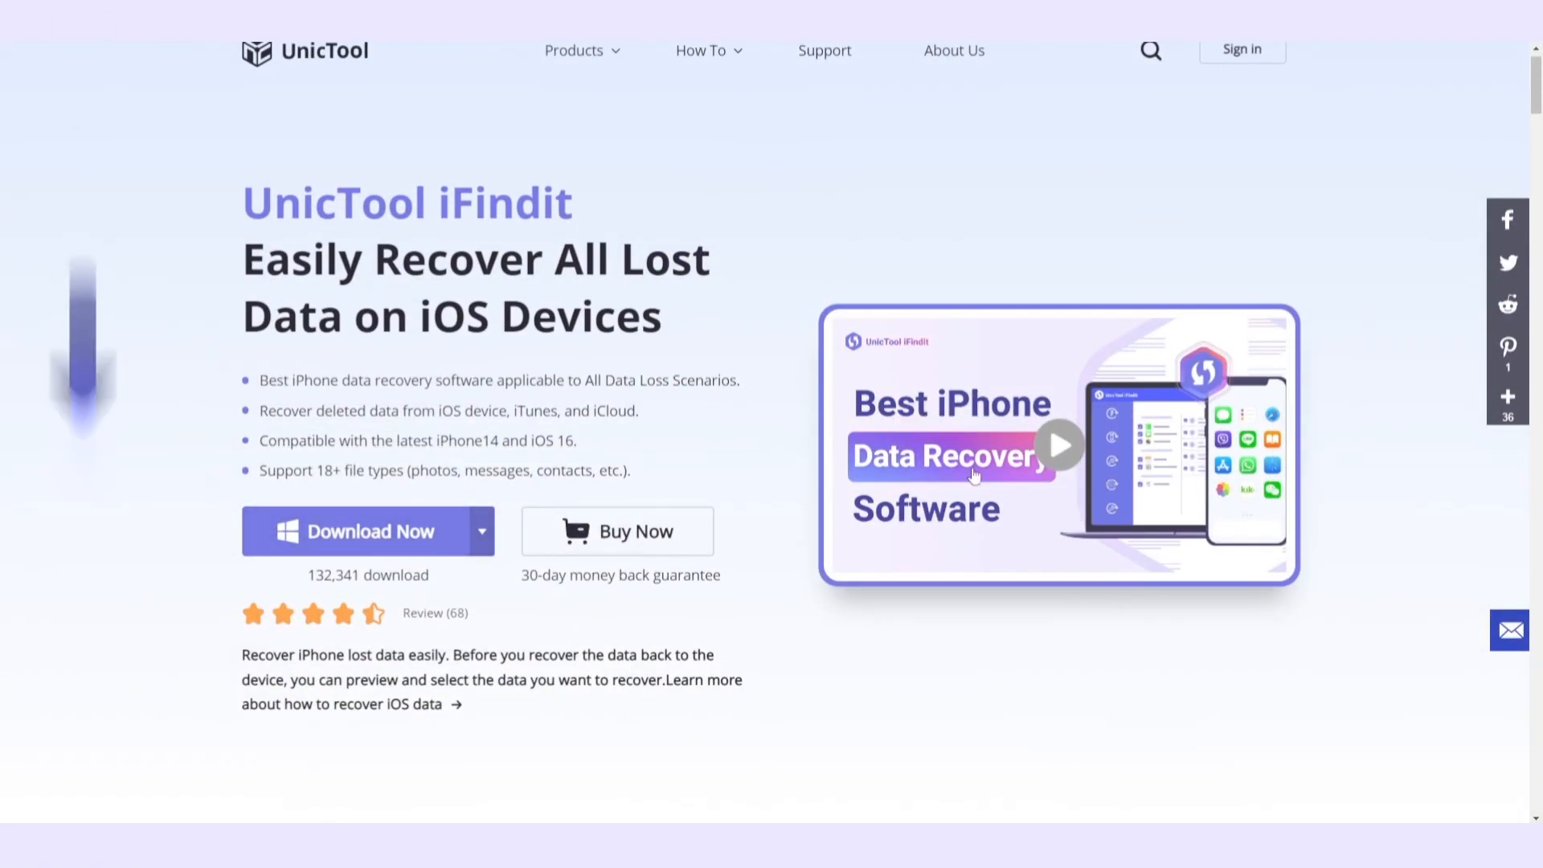
pyautogui.click(354, 532)
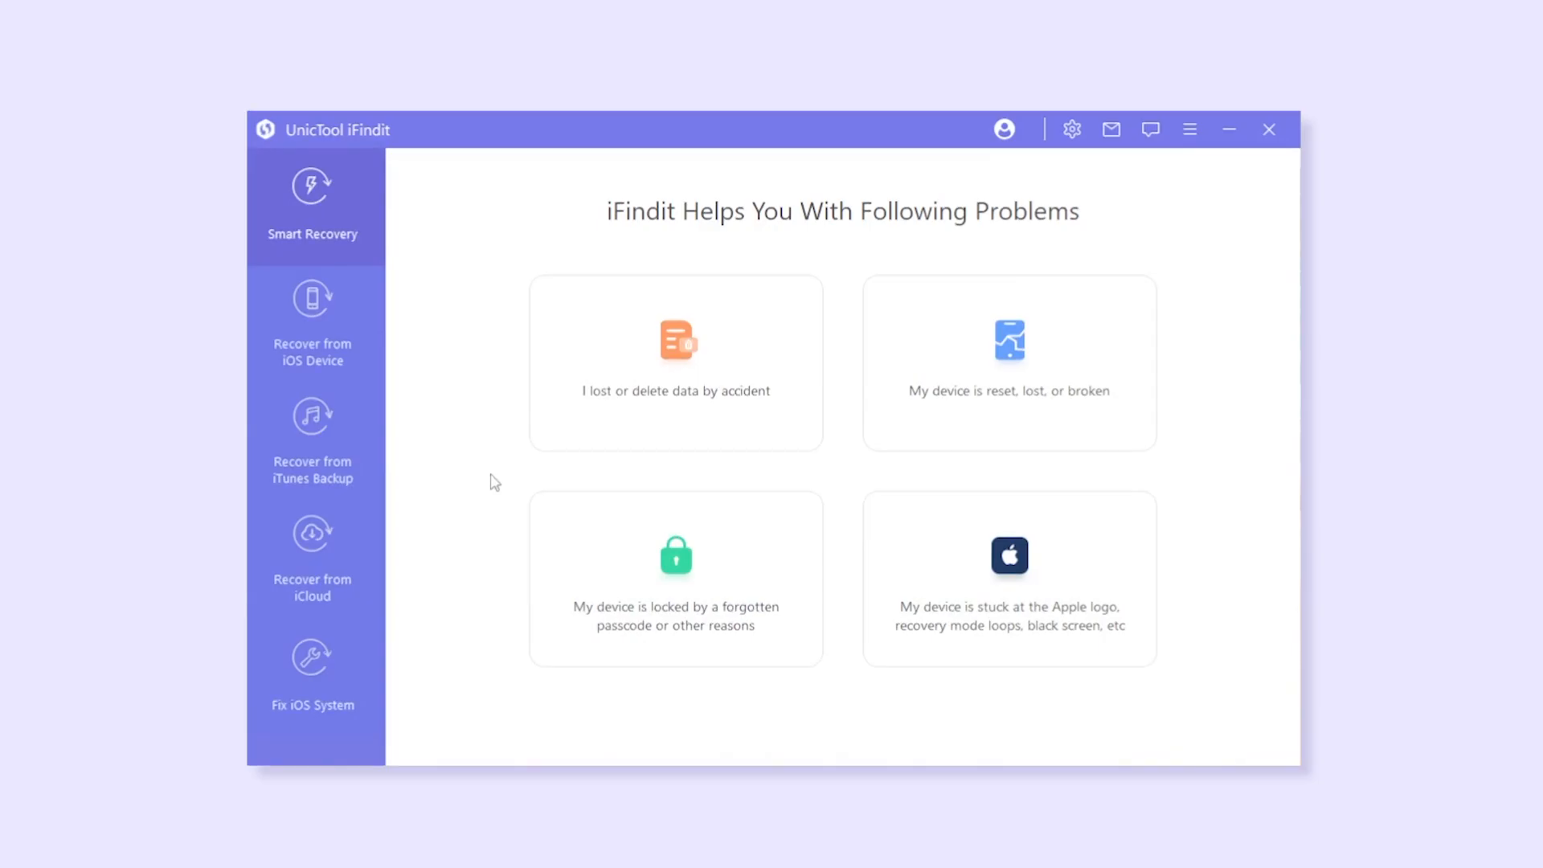
# Choose Recover from iOS Device and proceed with the detected iPhone 11
pyautogui.click(310, 320)
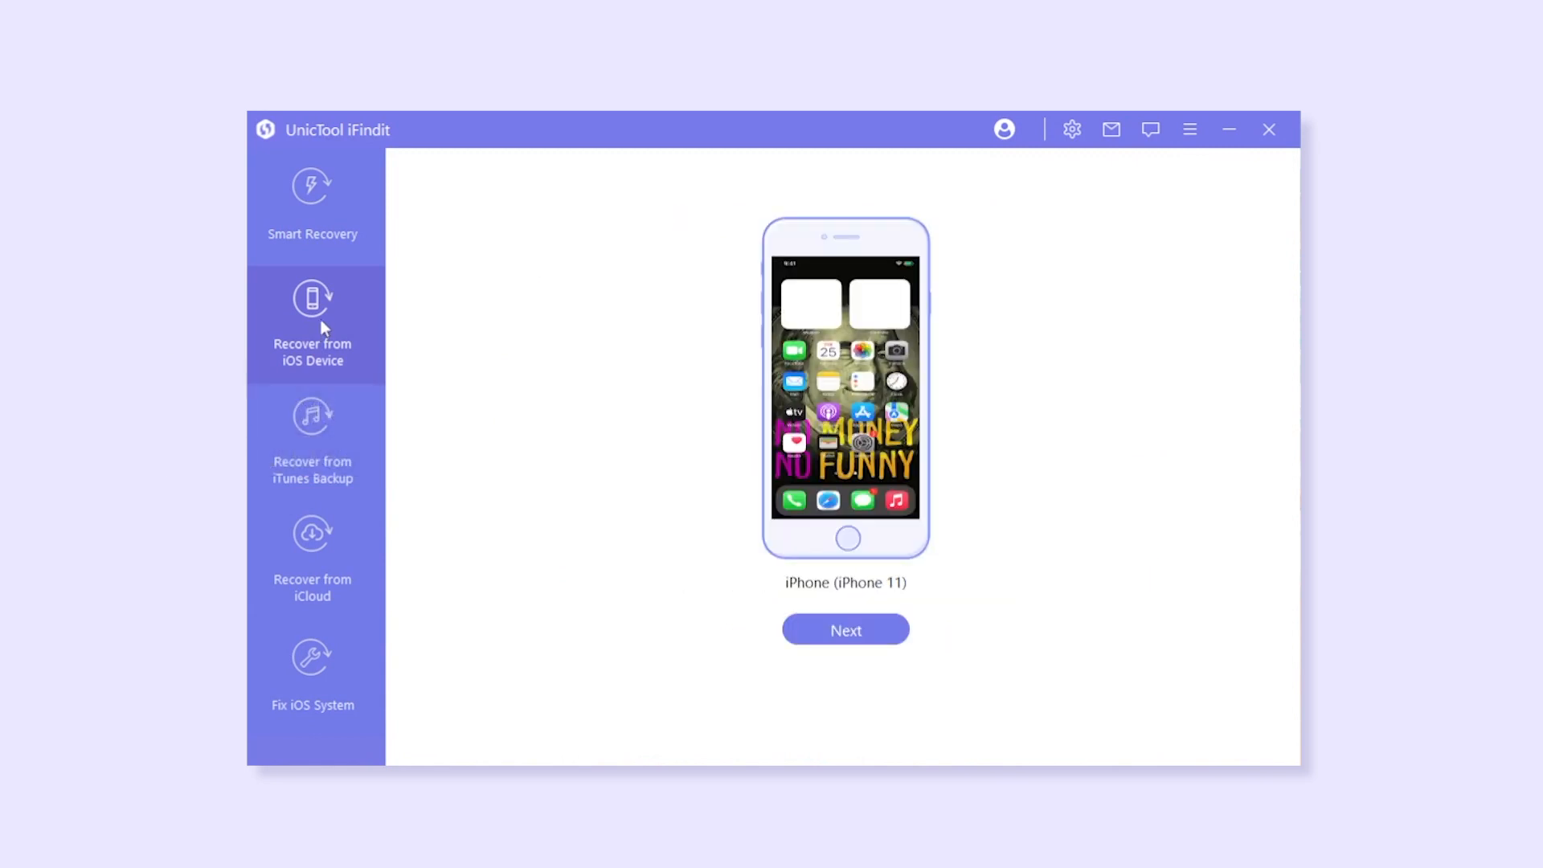
pyautogui.click(845, 630)
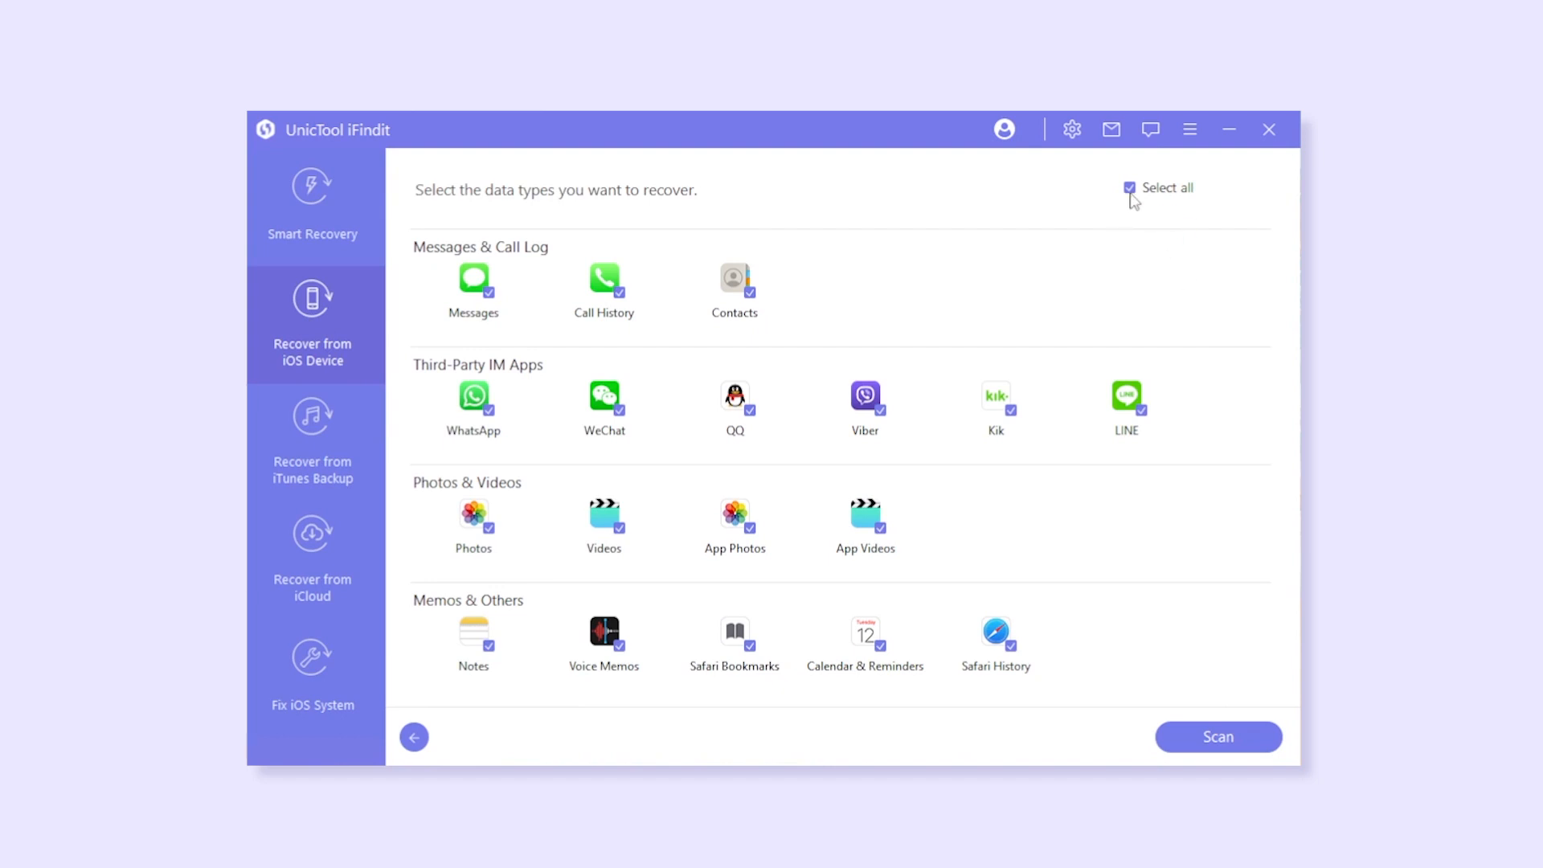
# Scan the iPhone with only Videos selected as the data type
pyautogui.click(1128, 186)
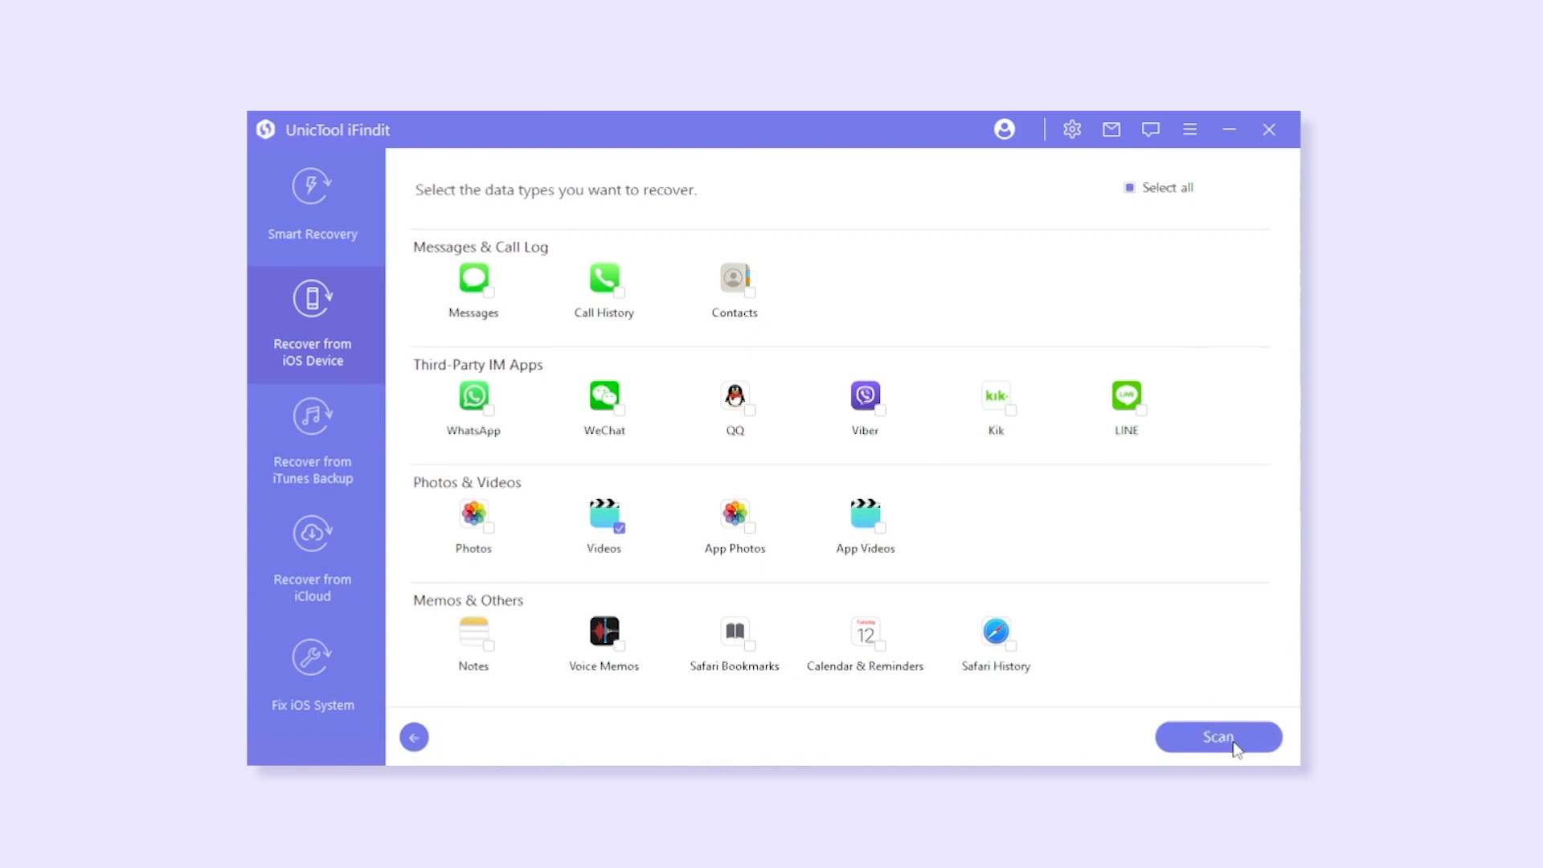
pyautogui.click(1216, 736)
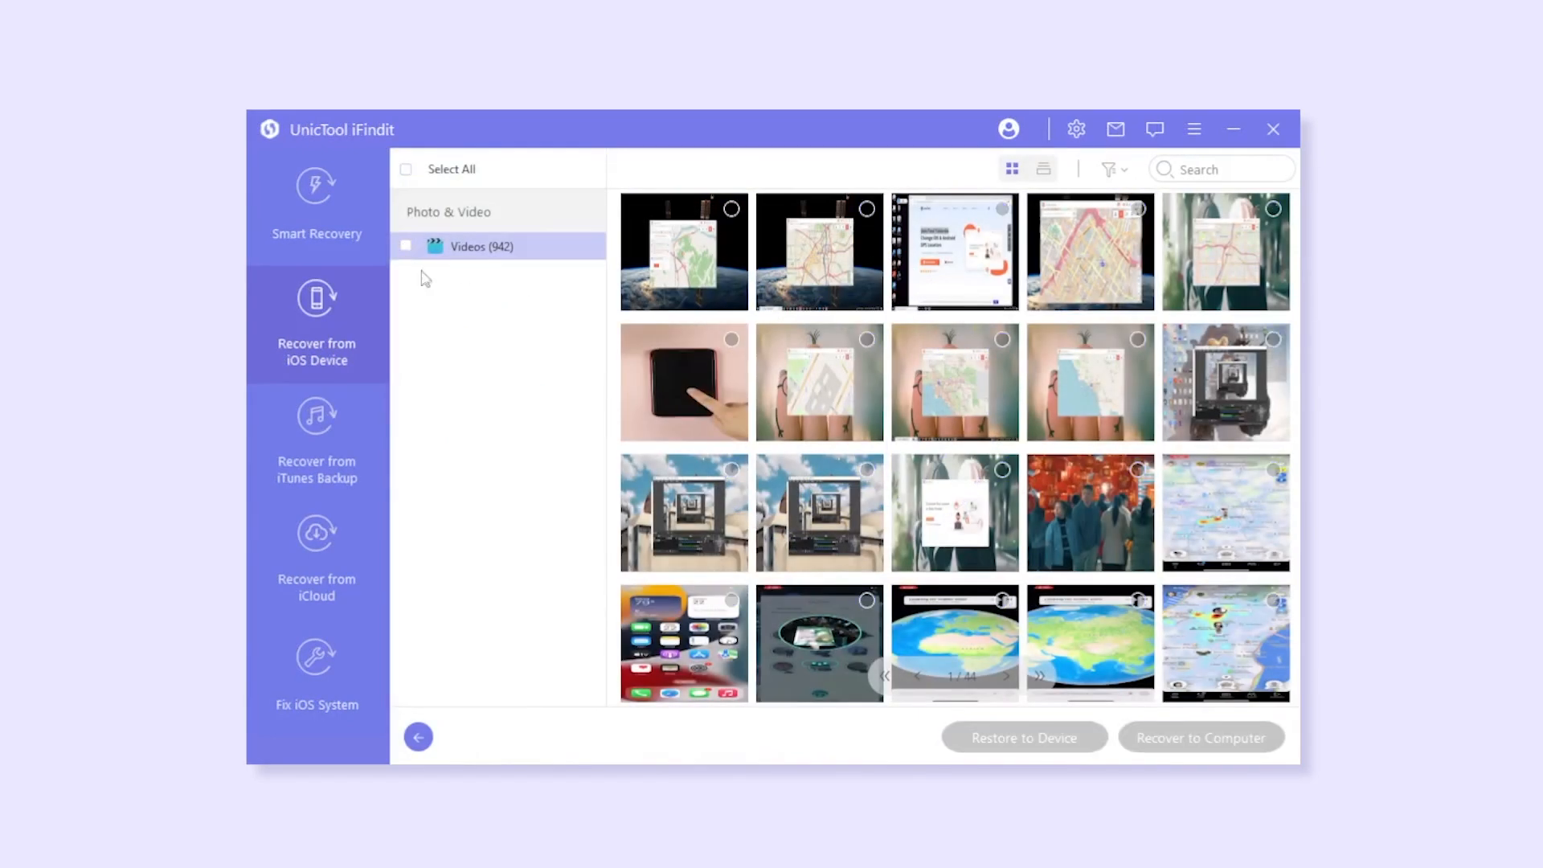
# Select the hand-on-black-device video and recover it to the computer
pyautogui.click(684, 382)
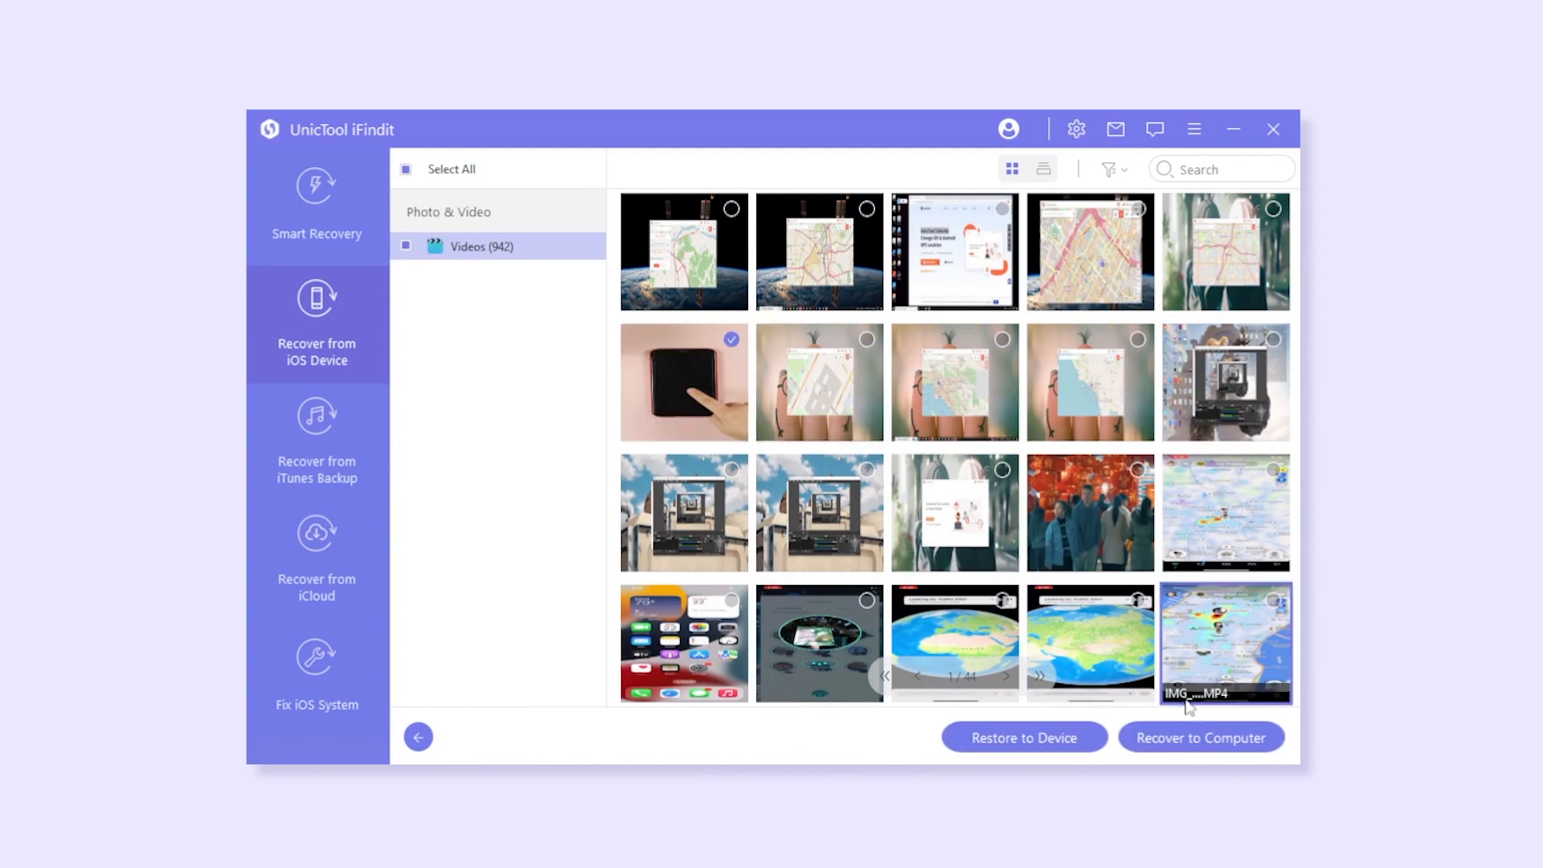
pyautogui.click(1200, 738)
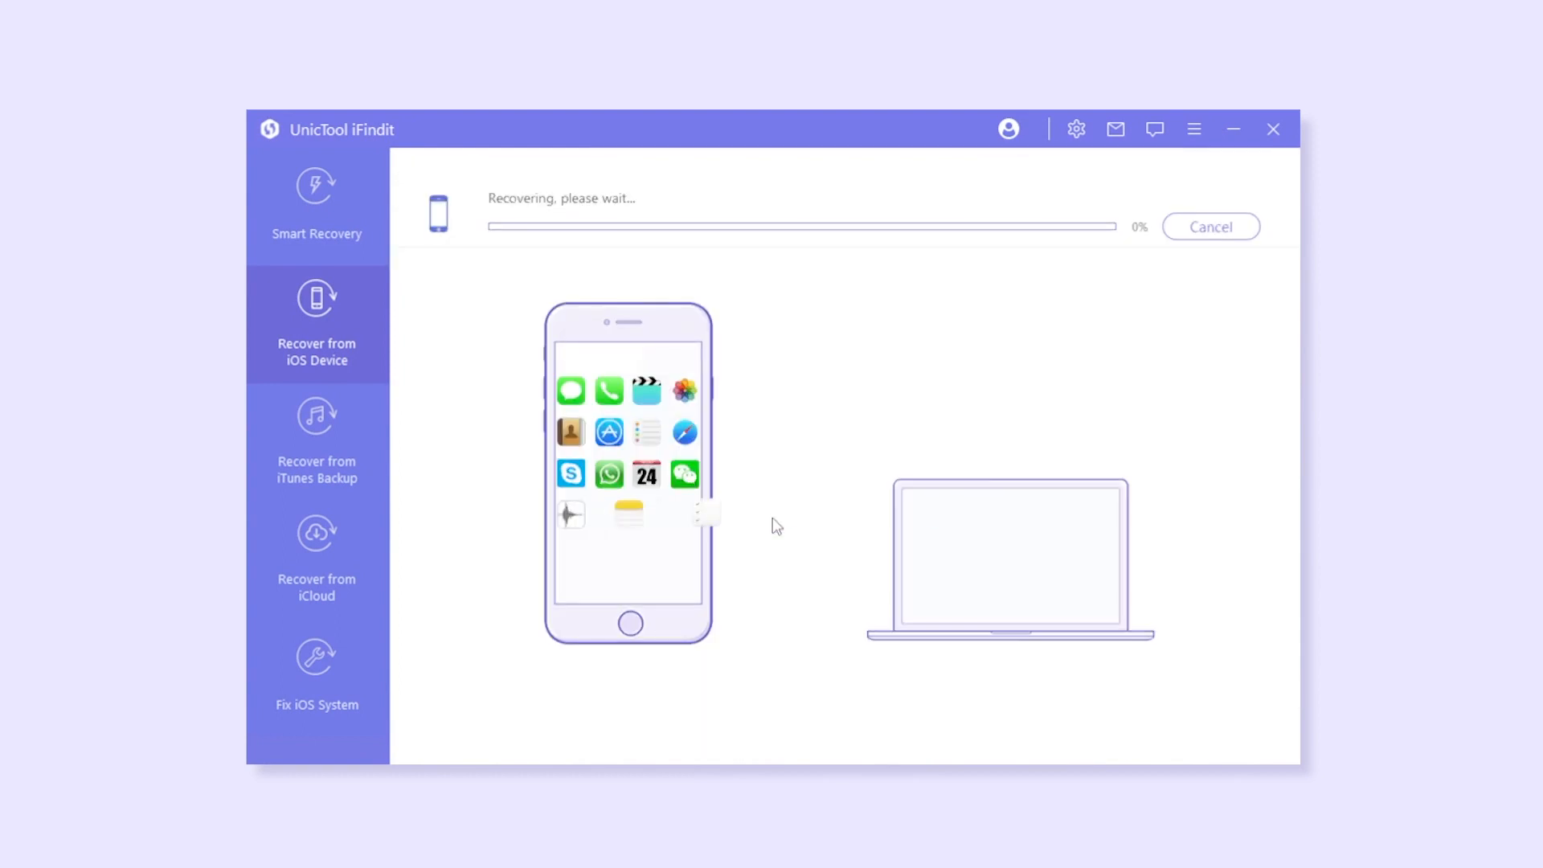